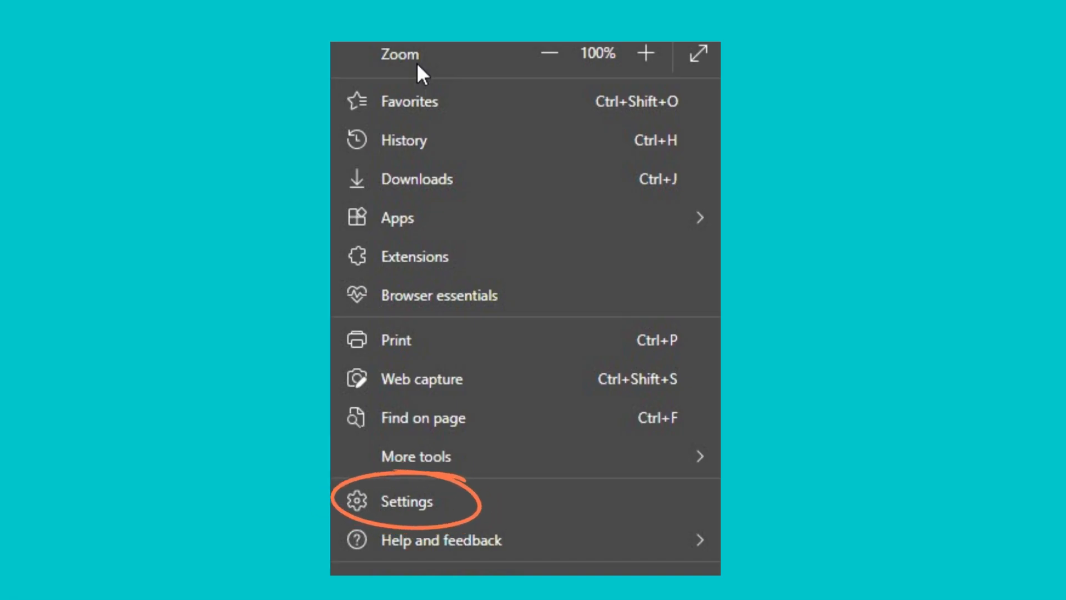
Reach Edge's Start, home, and new tabs settings from the menu's Settings entry.
left_click(406, 501)
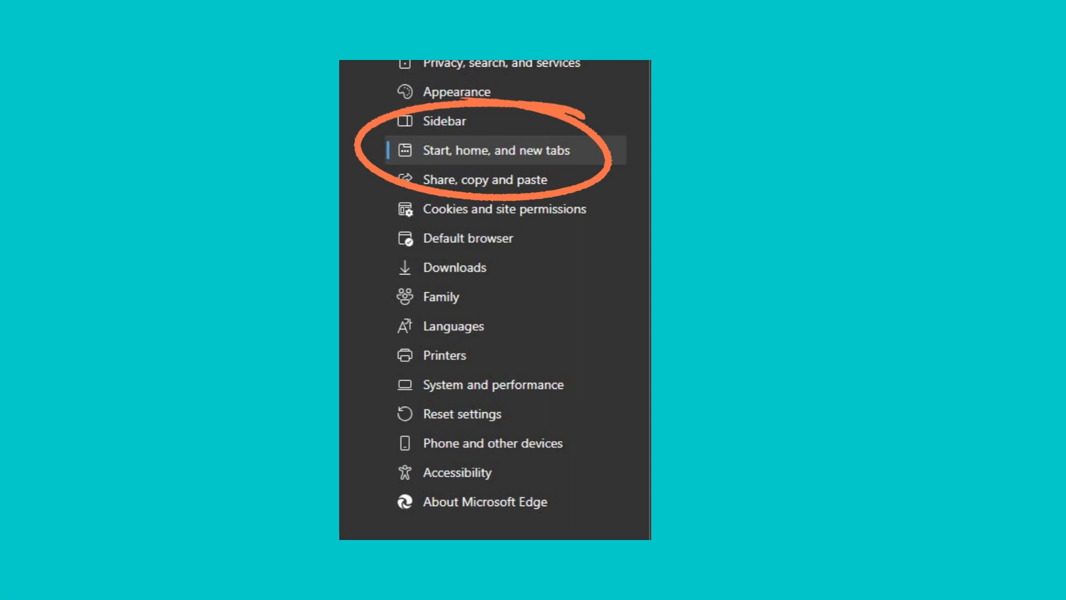
left_click(496, 150)
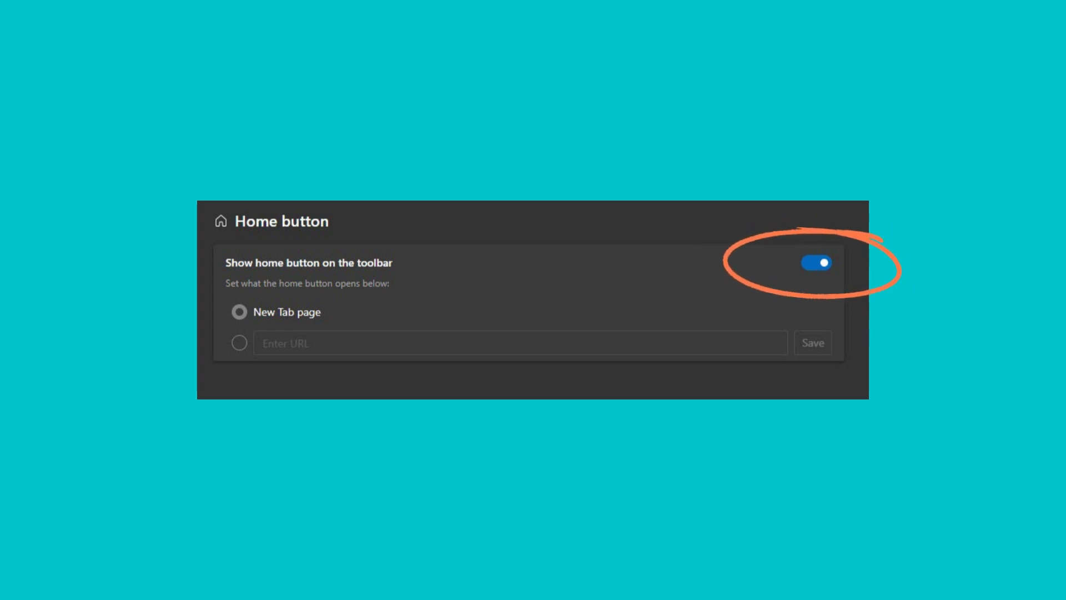
Leave the settings view and return to the main browser window.
left_click(815, 262)
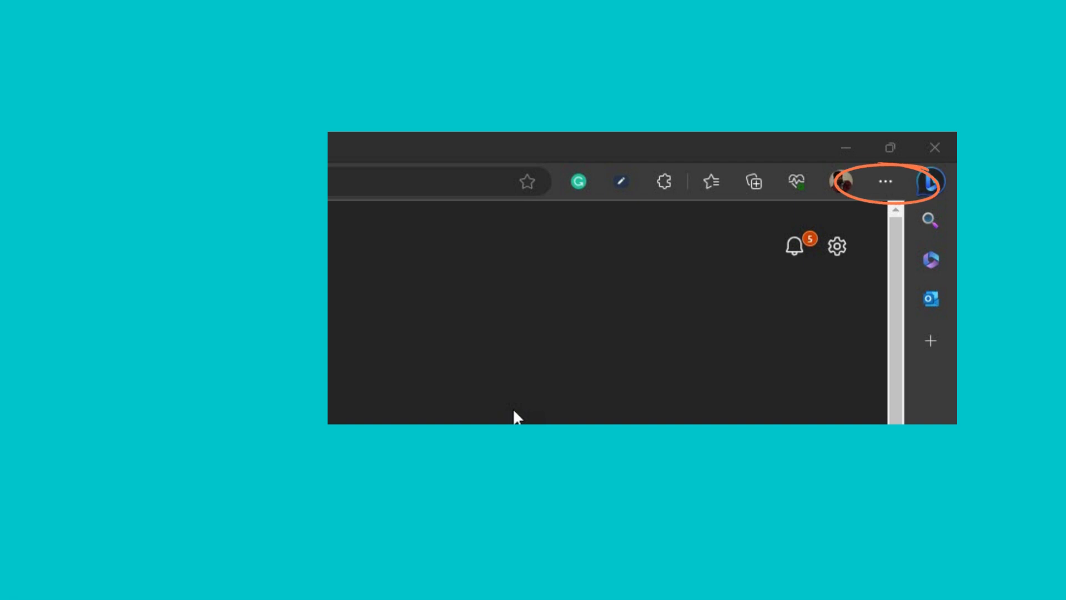
Return via the ... menu and Settings to the Start, home, and new tabs page with the Home button toggle.
left_click(885, 181)
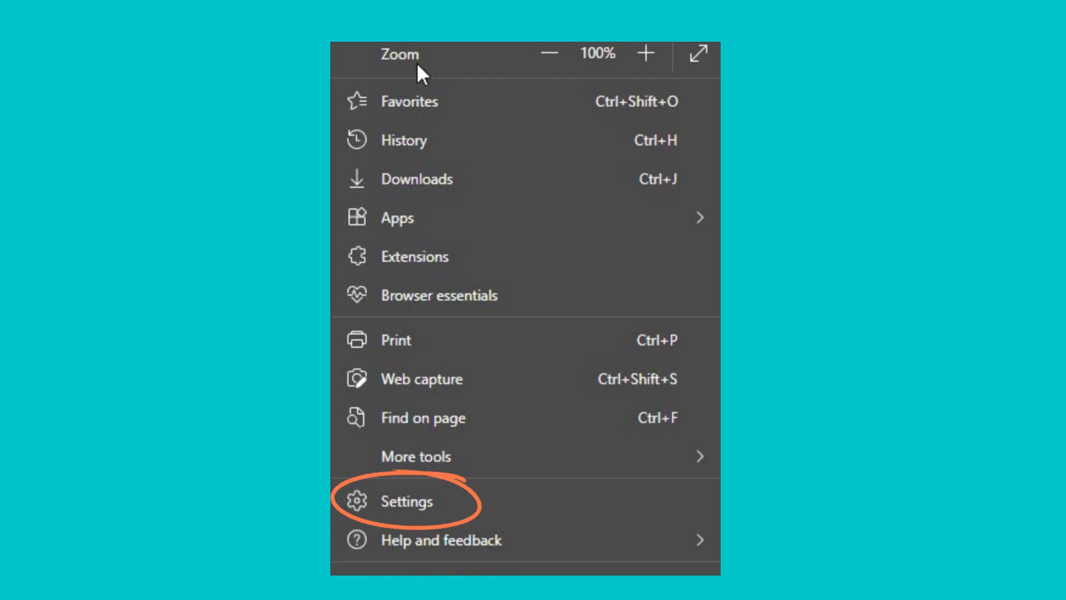
left_click(404, 501)
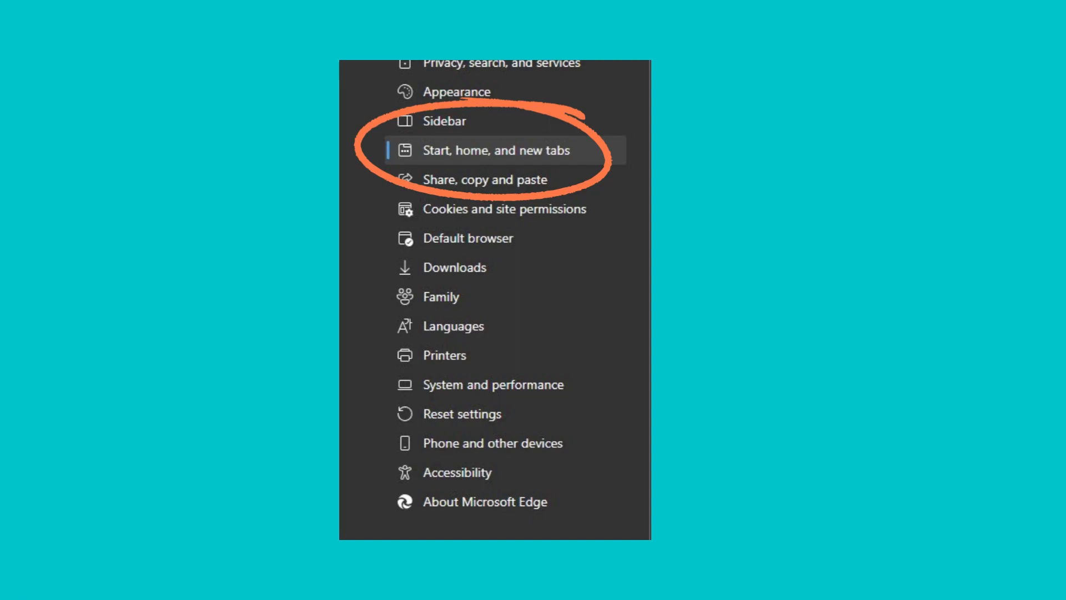
left_click(495, 150)
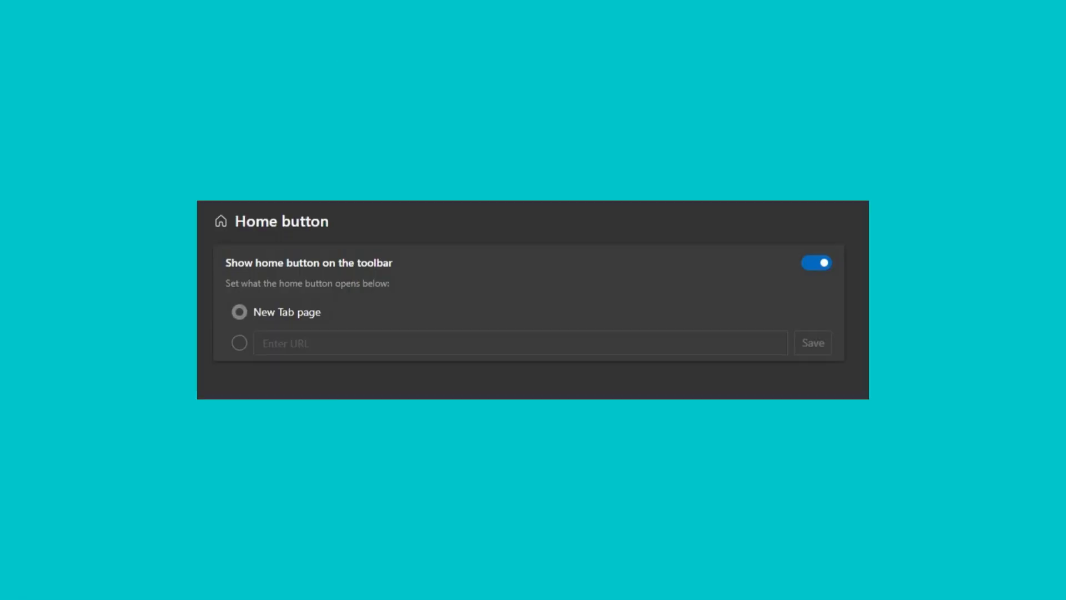